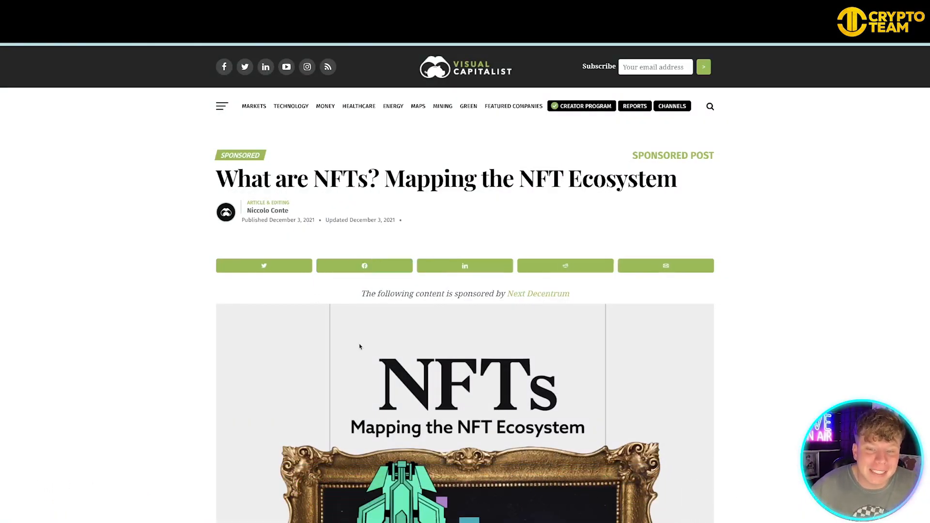
- Scroll the NFT ecosystem article past the header artwork to its intro on blockchains, marketplaces and projects
{"action": "scroll", "scroll_direction": "down", "scroll_amount": 3}
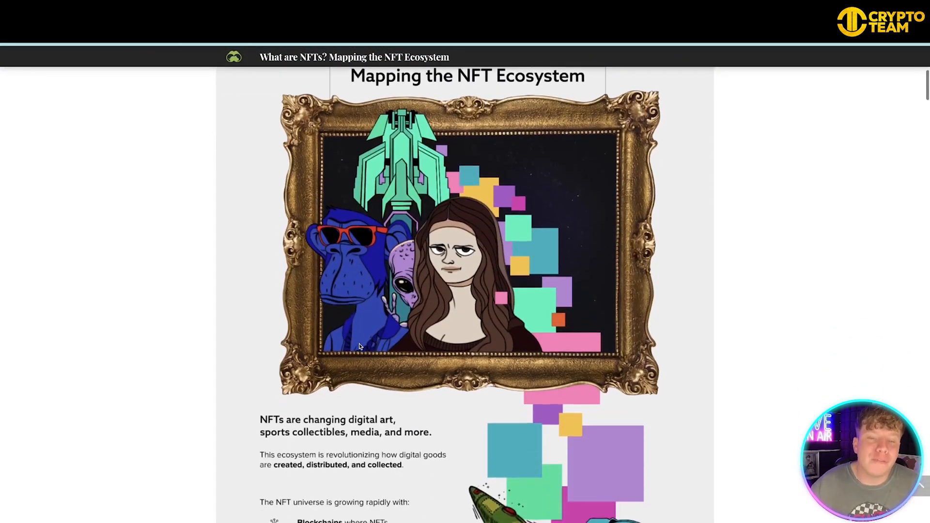
{"action": "scroll", "scroll_direction": "down", "scroll_amount": 3}
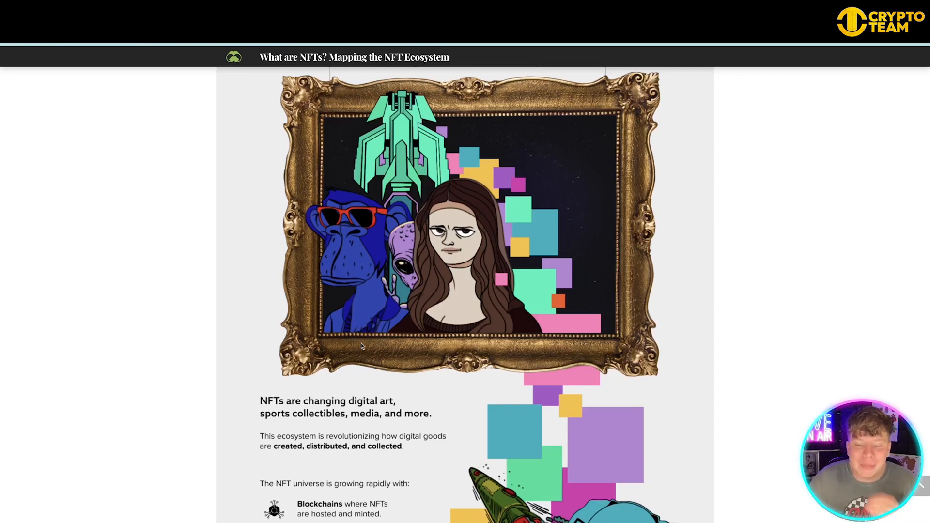
{"action": "scroll", "scroll_direction": "down", "scroll_amount": 3}
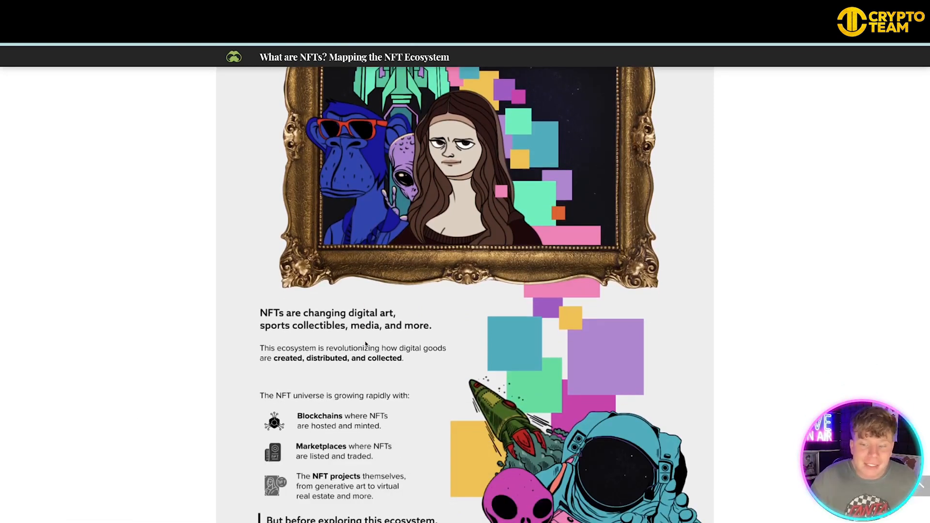
{"action": "scroll", "scroll_direction": "down", "scroll_amount": 3}
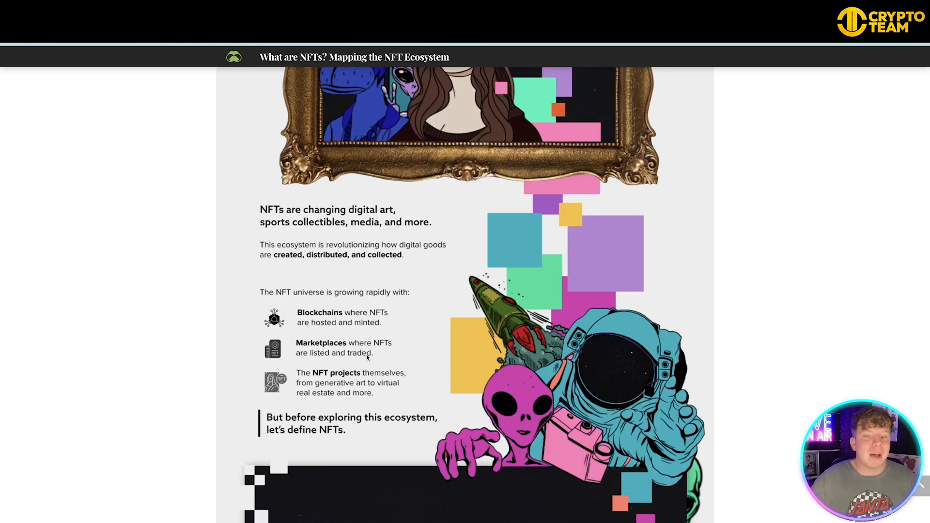
{"action": "scroll", "scroll_direction": "down", "scroll_amount": 3}
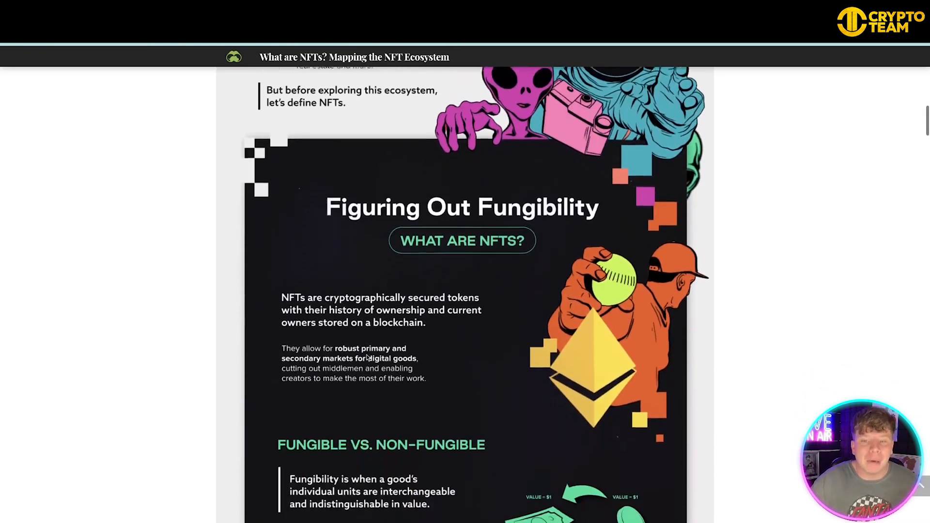
{"action": "scroll", "scroll_direction": "down", "scroll_amount": 3}
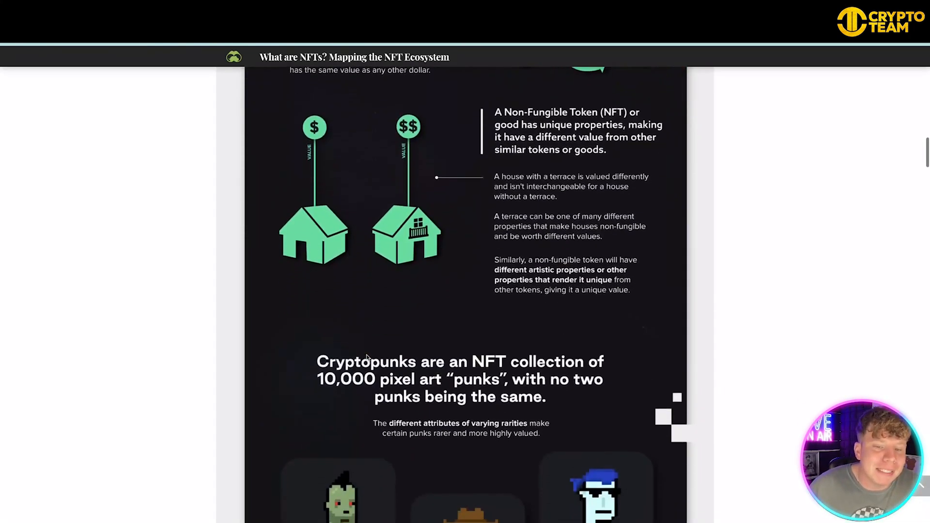
{"action": "scroll", "scroll_direction": "down", "scroll_amount": 3}
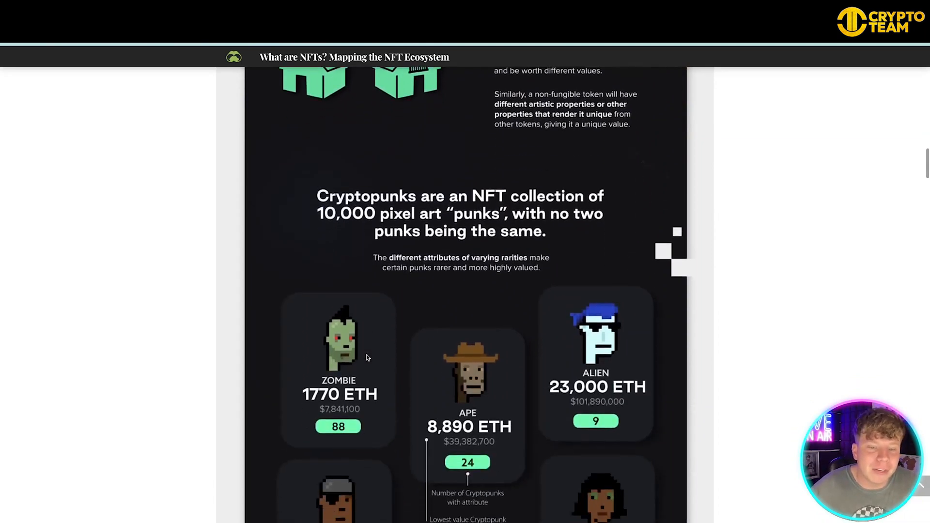
{"action": "scroll", "scroll_direction": "down", "scroll_amount": 3}
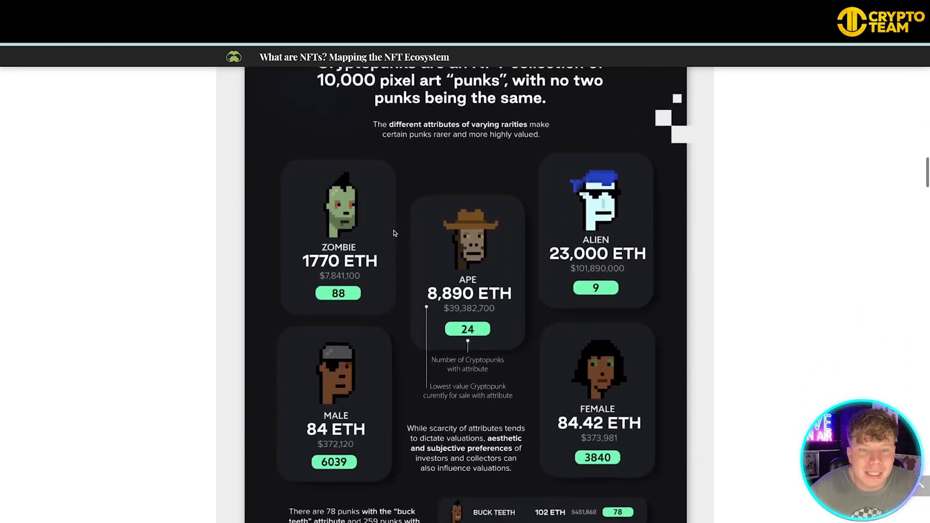
{"action": "scroll", "scroll_direction": "down", "scroll_amount": 3}
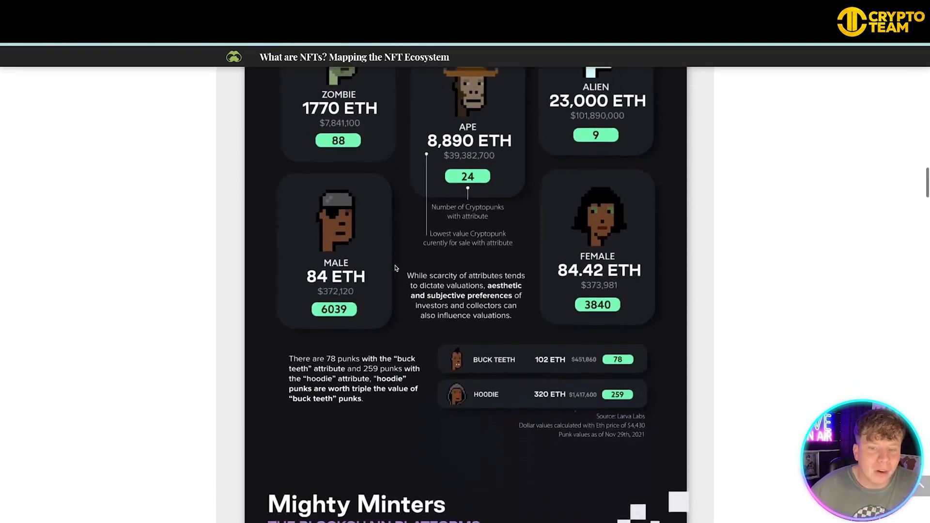
{"action": "scroll", "scroll_direction": "down", "scroll_amount": 3}
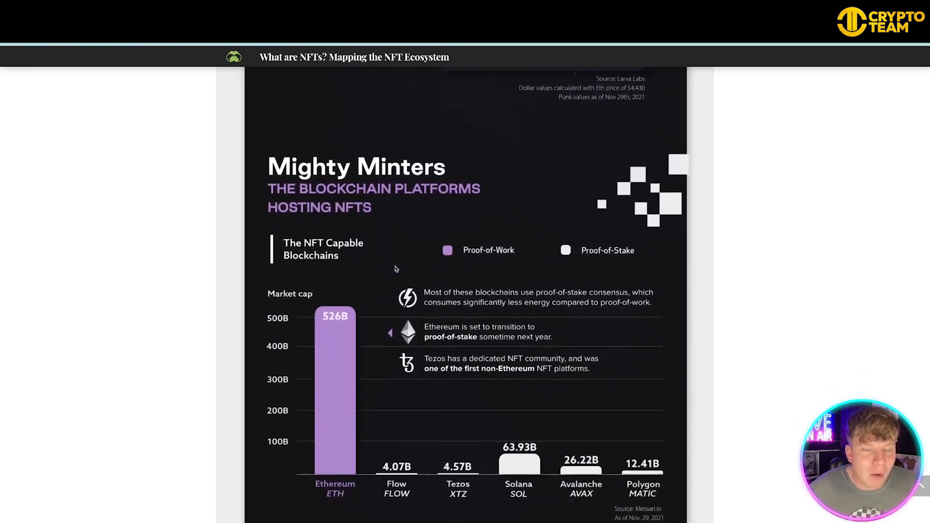
{"action": "scroll", "scroll_direction": "up", "scroll_amount": 3}
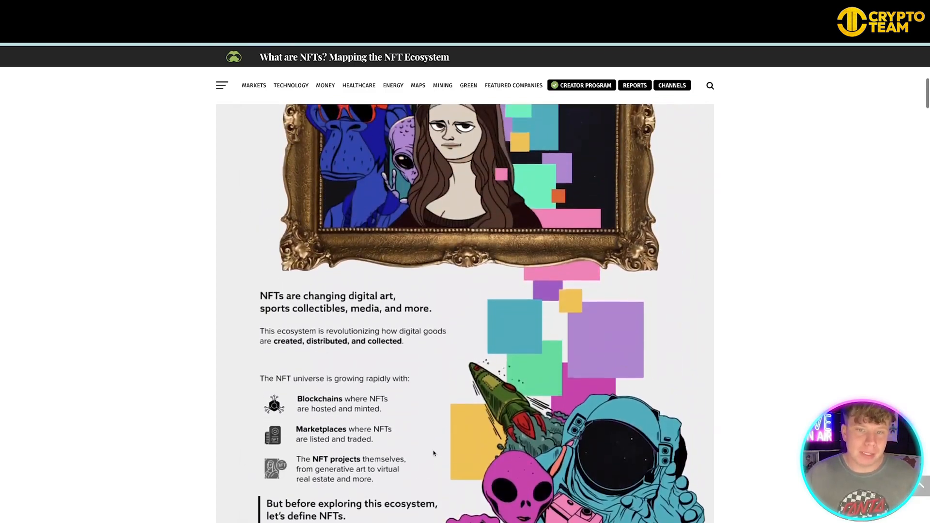
{"action": "scroll", "scroll_direction": "up", "scroll_amount": 3}
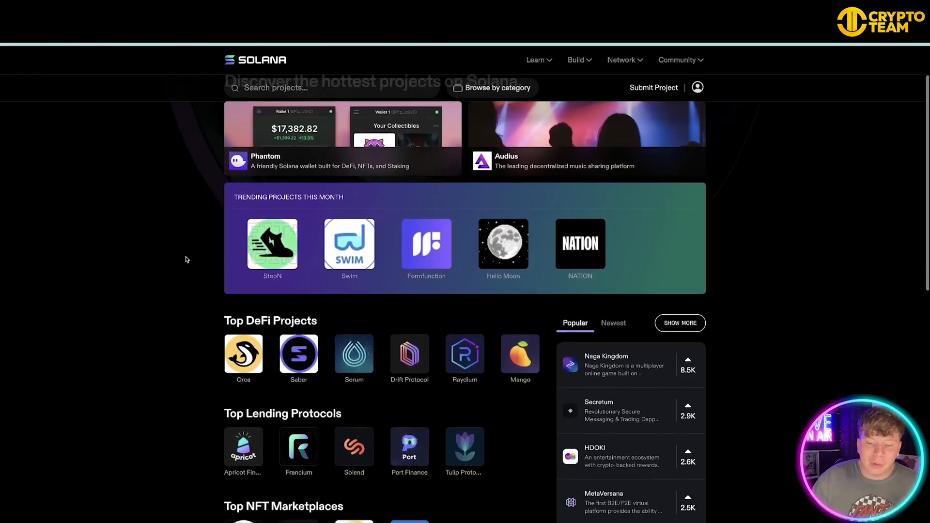
- Scroll the Solana projects directory through DeFi, lending, NFT marketplace, Web3 app and DEX listings
{"action": "scroll", "scroll_direction": "down", "scroll_amount": 3}
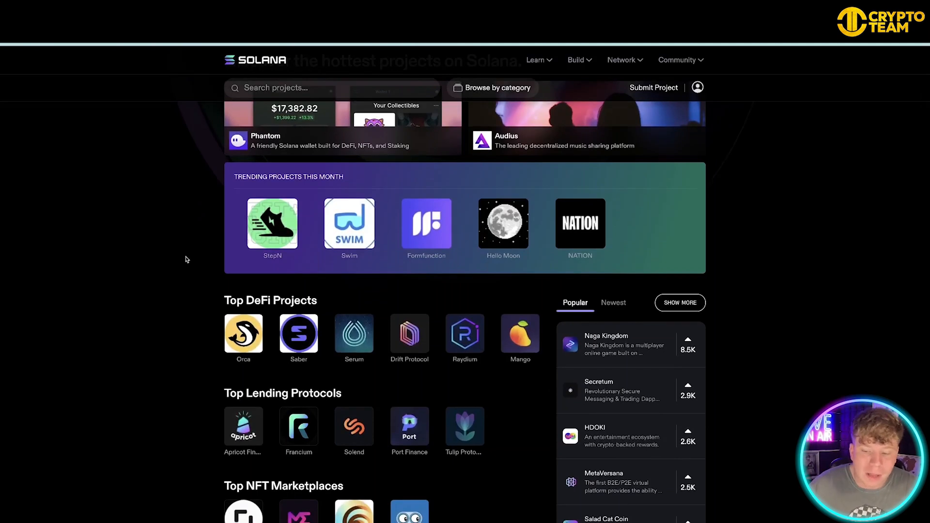
{"action": "scroll", "scroll_direction": "down", "scroll_amount": 3}
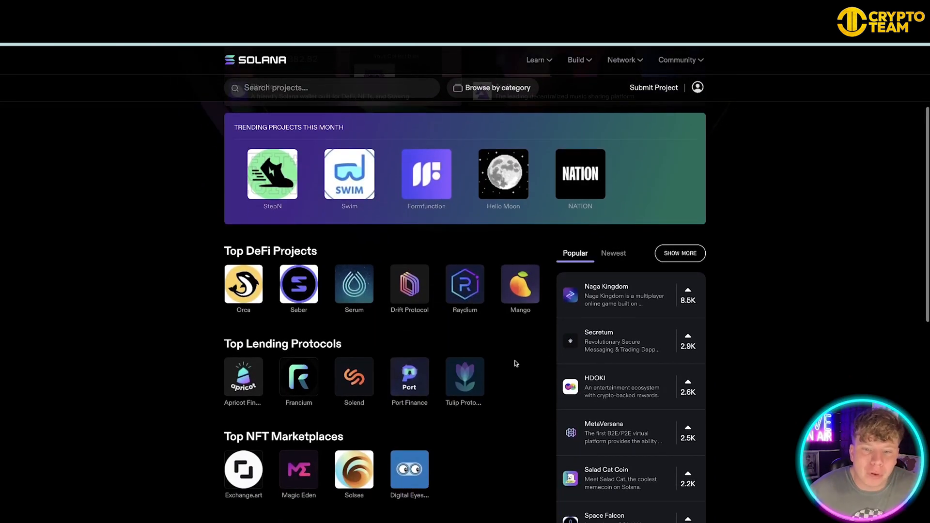
{"action": "scroll", "scroll_direction": "down", "scroll_amount": 3}
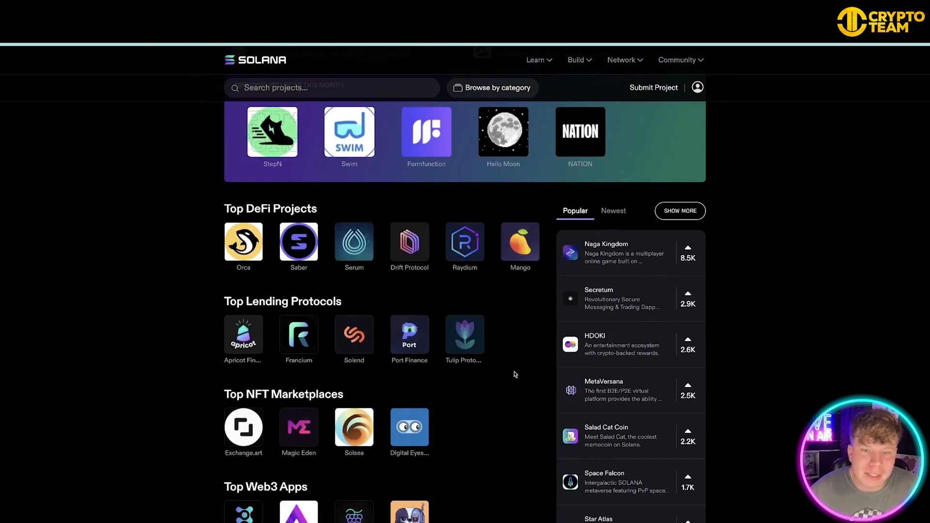
{"action": "scroll", "scroll_direction": "down", "scroll_amount": 3}
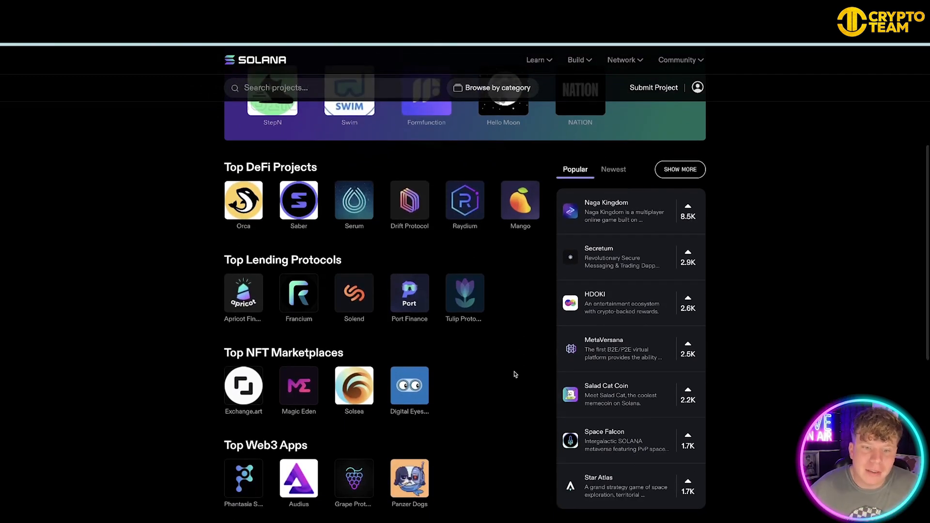
{"action": "scroll", "scroll_direction": "down", "scroll_amount": 3}
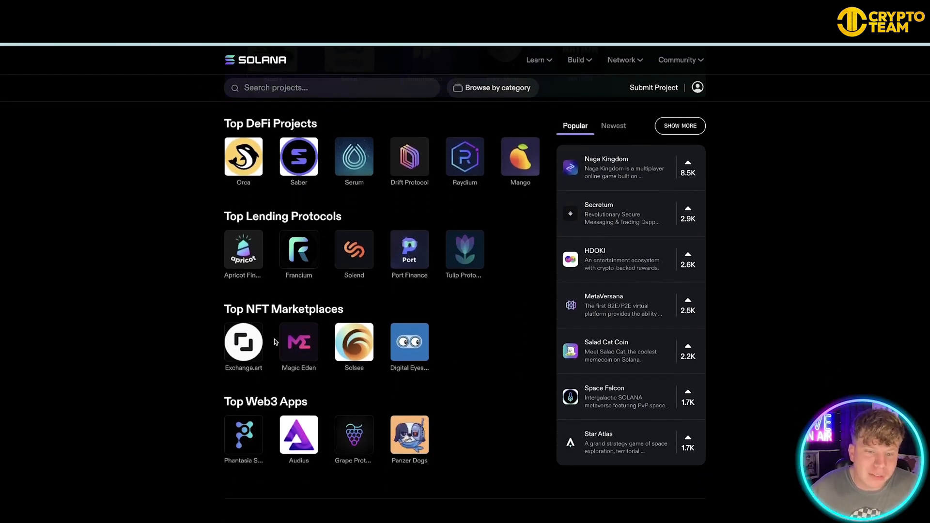
{"action": "mouse_move", "coordinate": [350, 351]}
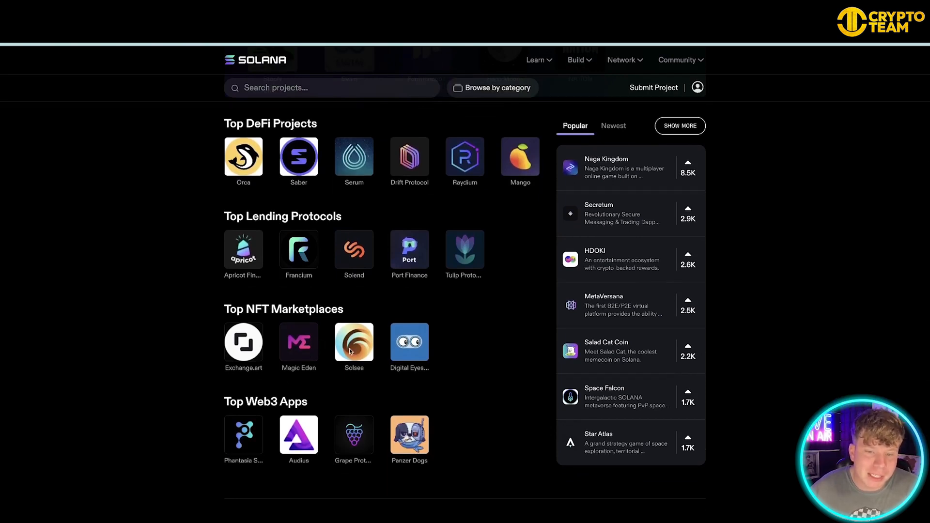
{"action": "scroll", "scroll_direction": "down", "scroll_amount": 3}
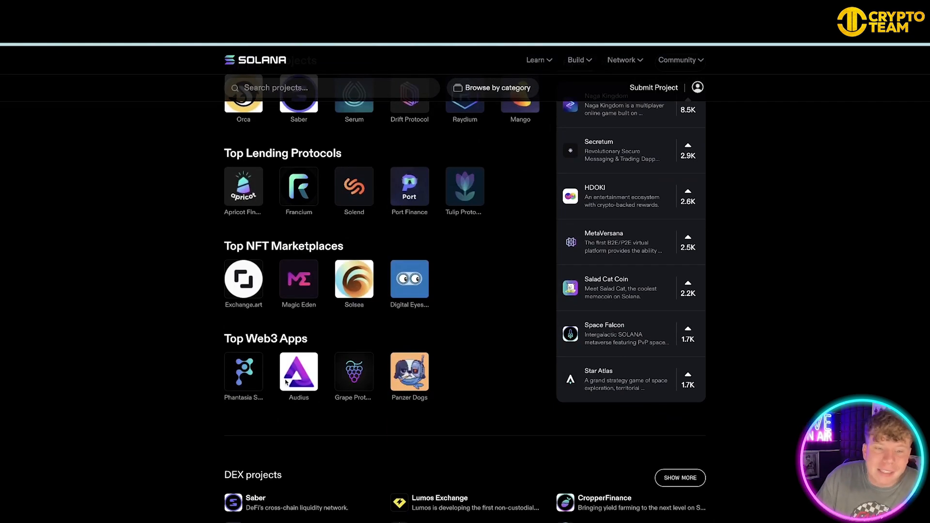
{"action": "mouse_move", "coordinate": [445, 364]}
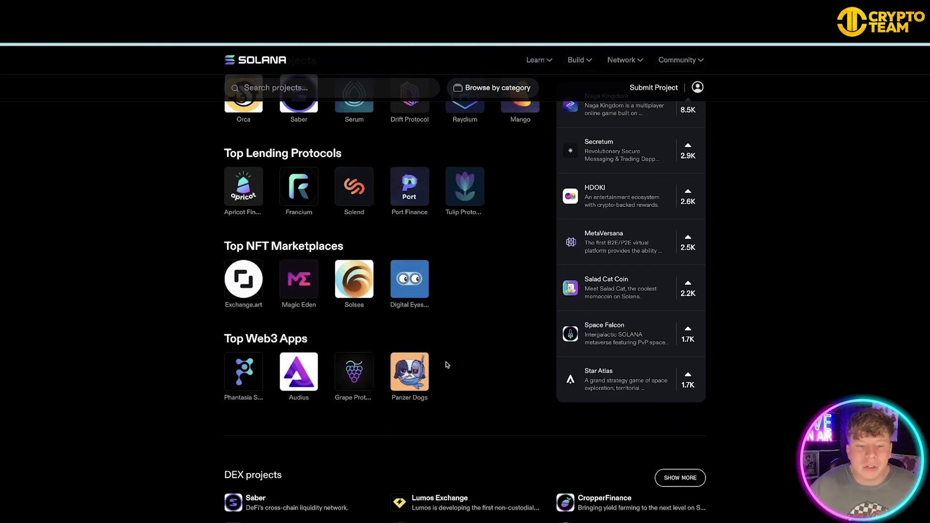
- Scroll back up the directory to its trending-projects top
{"action": "scroll", "scroll_direction": "up", "scroll_amount": 3}
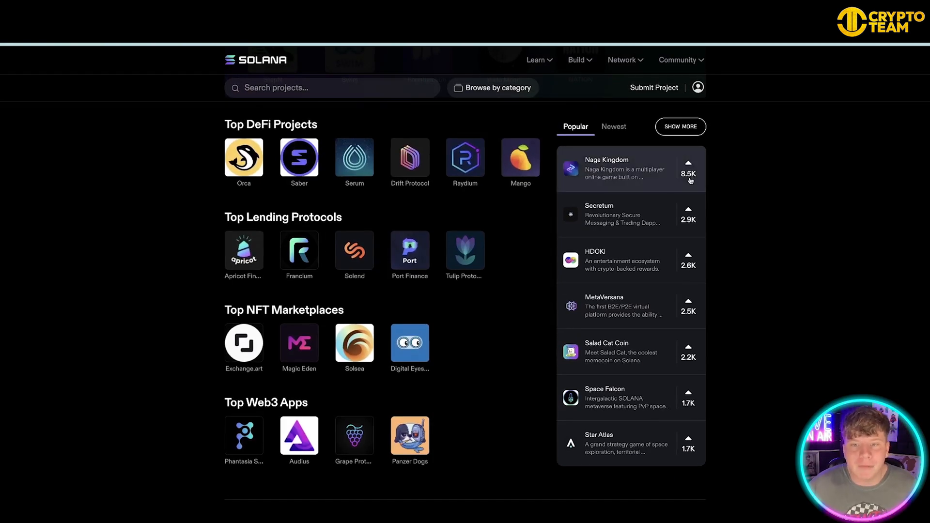
{"action": "mouse_move", "coordinate": [698, 191]}
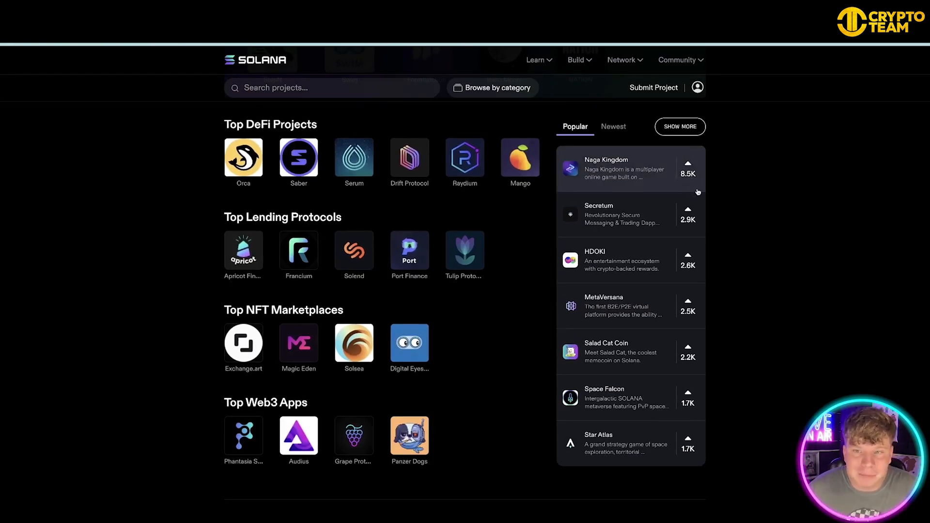
{"action": "scroll", "scroll_direction": "down", "scroll_amount": 3}
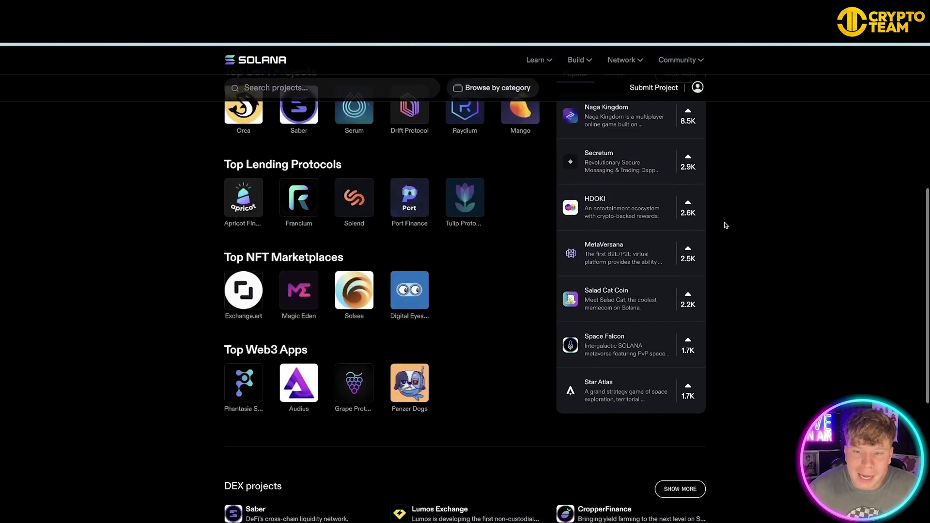
{"action": "scroll", "scroll_direction": "up", "scroll_amount": 3}
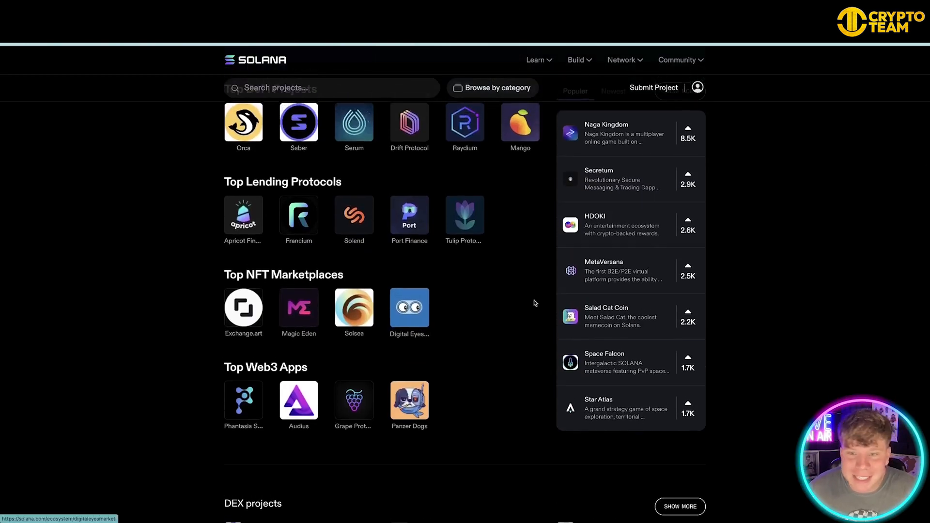
{"action": "mouse_move", "coordinate": [726, 314]}
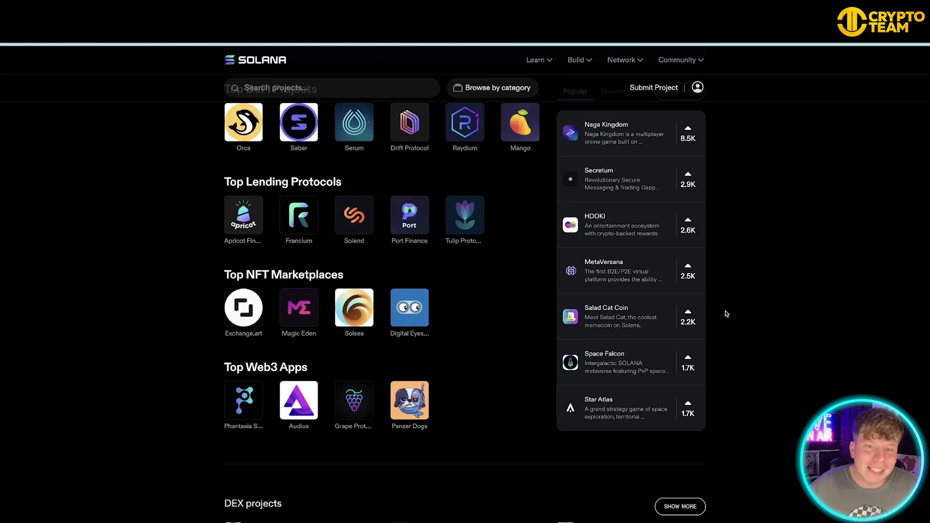
{"action": "scroll", "scroll_direction": "down", "scroll_amount": 3}
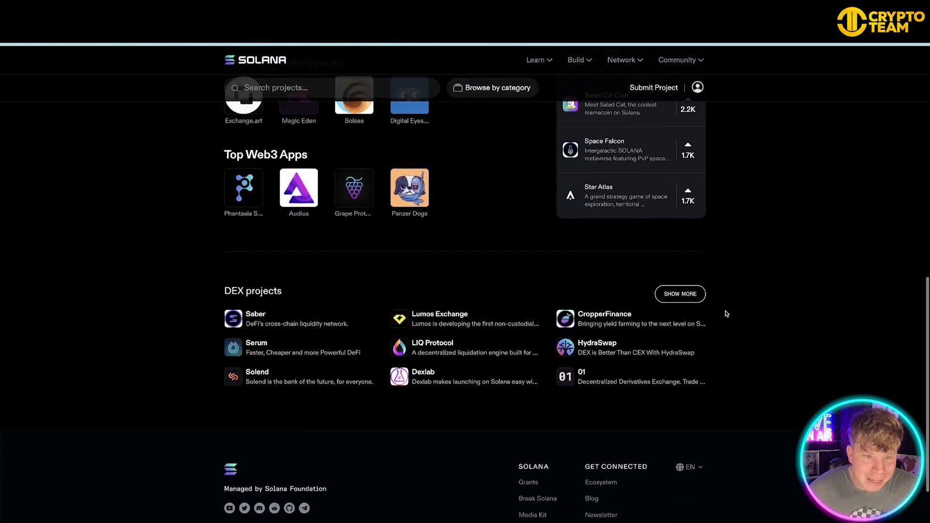
{"action": "scroll", "scroll_direction": "up", "scroll_amount": 3}
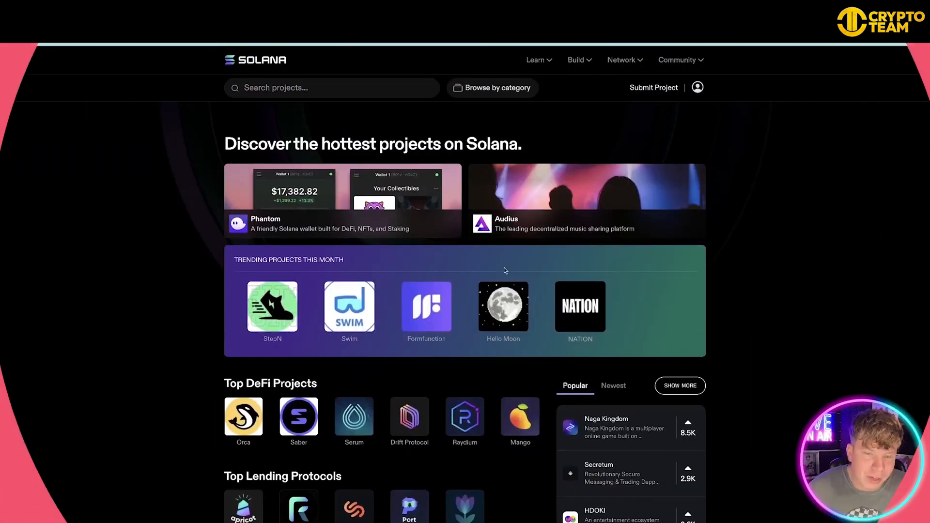
{"action": "mouse_move", "coordinate": [385, 300]}
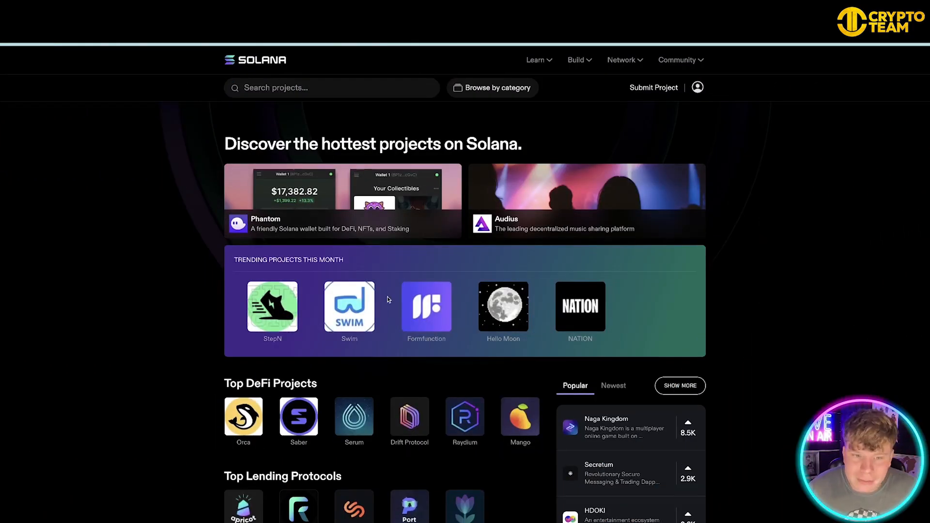
{"action": "mouse_move", "coordinate": [273, 307]}
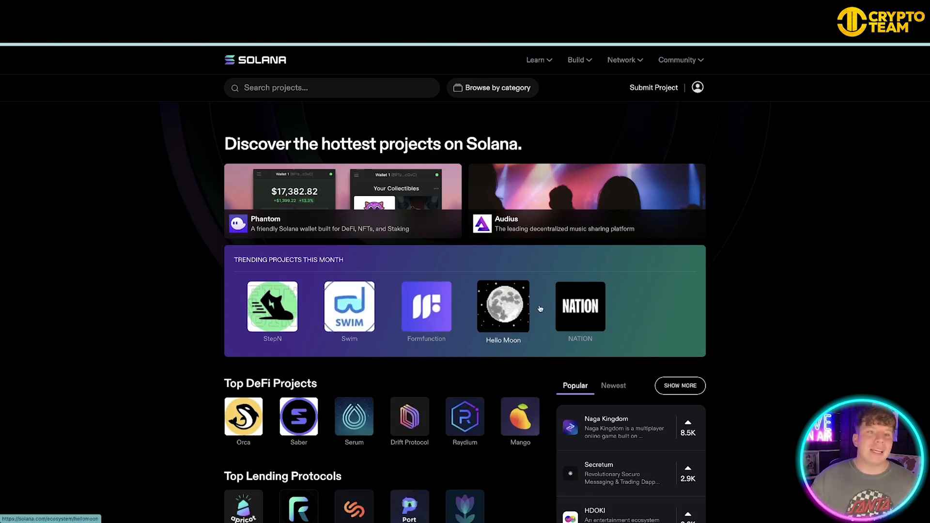
{"action": "mouse_move", "coordinate": [298, 263]}
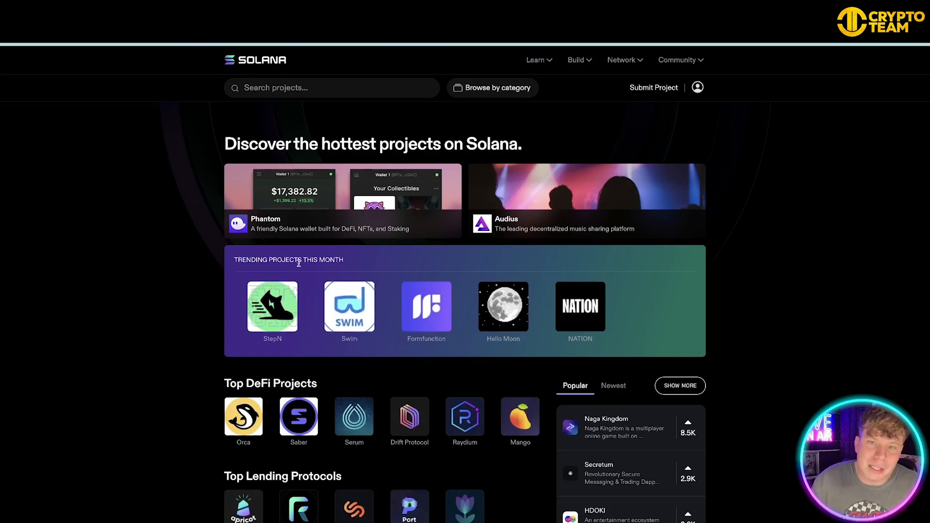
{"action": "scroll", "scroll_direction": "down", "scroll_amount": 3}
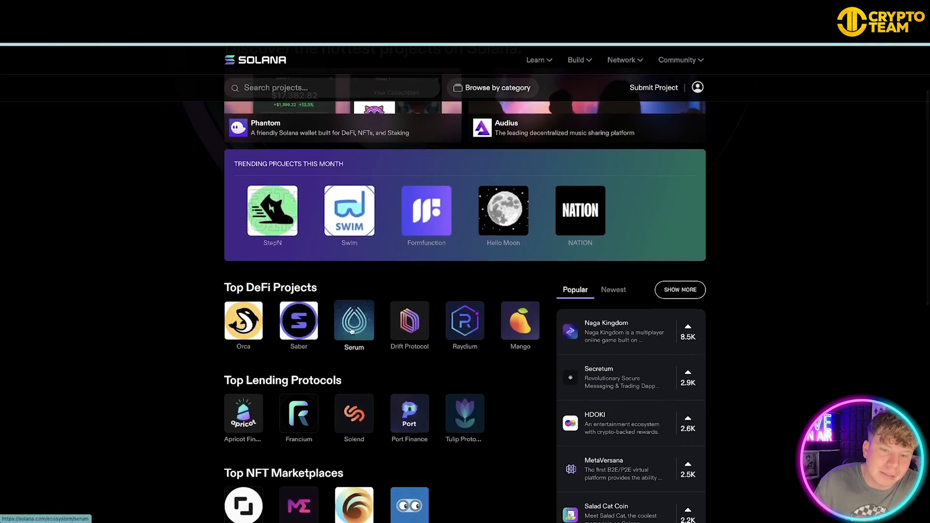
{"action": "left_click", "coordinate": [354, 321]}
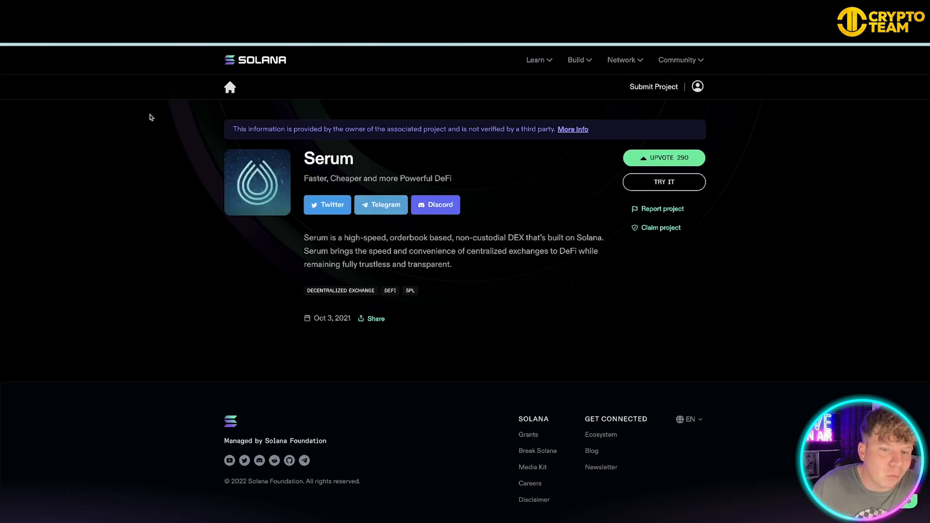
{"action": "left_click", "coordinate": [231, 87]}
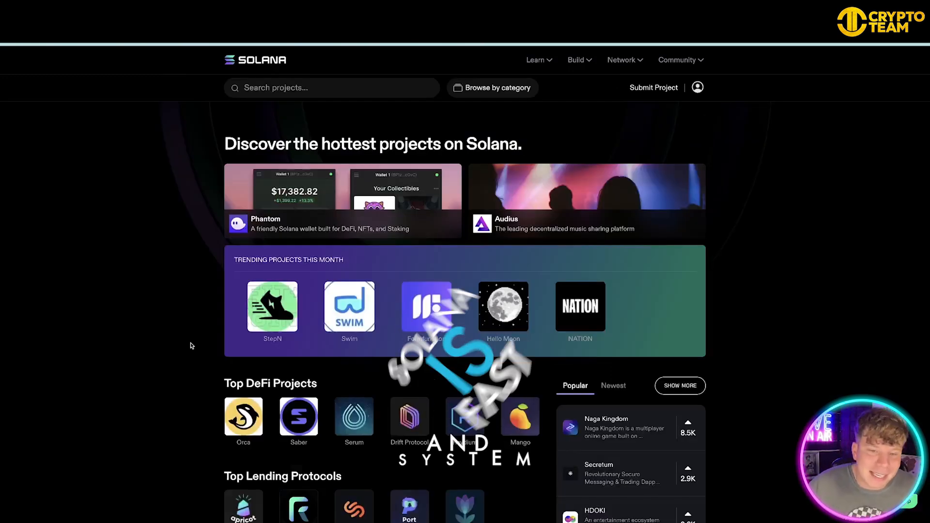
{"action": "scroll", "scroll_direction": "down", "scroll_amount": 3}
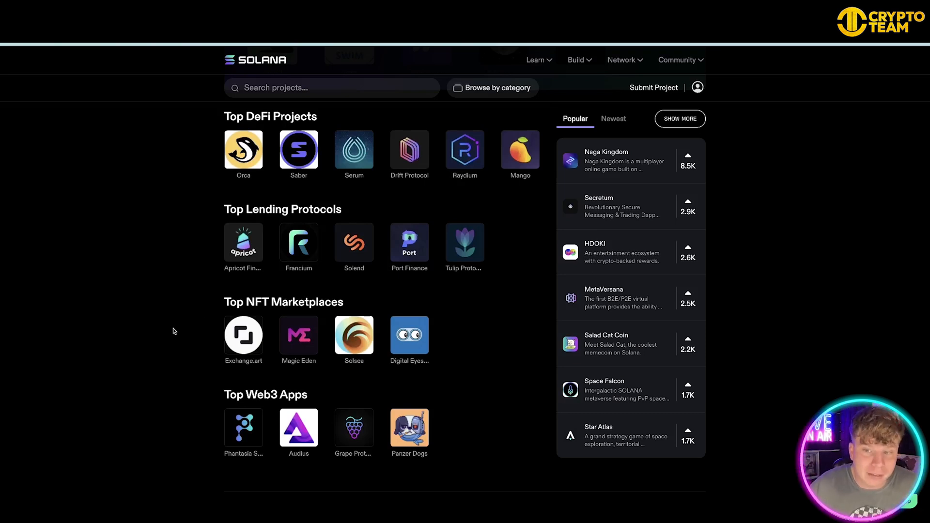
{"action": "scroll", "scroll_direction": "down", "scroll_amount": 3}
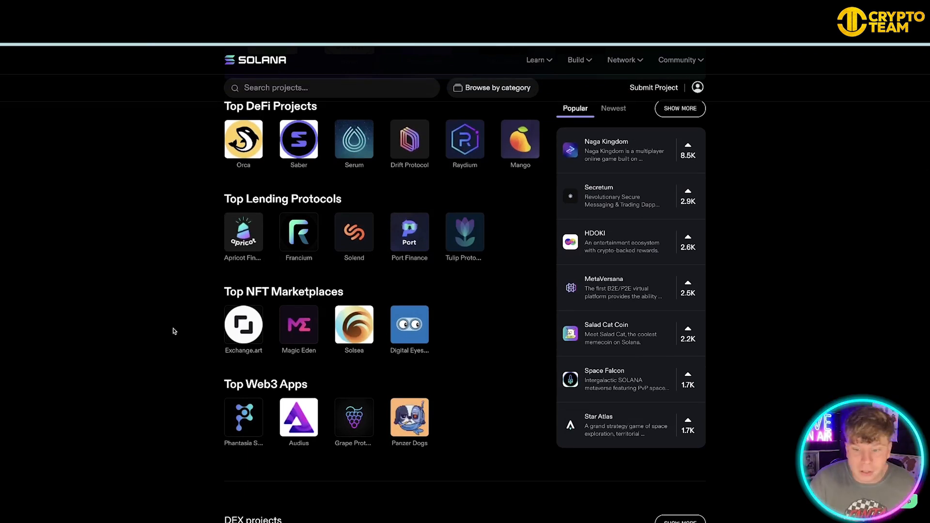
{"action": "scroll", "scroll_direction": "down", "scroll_amount": 3}
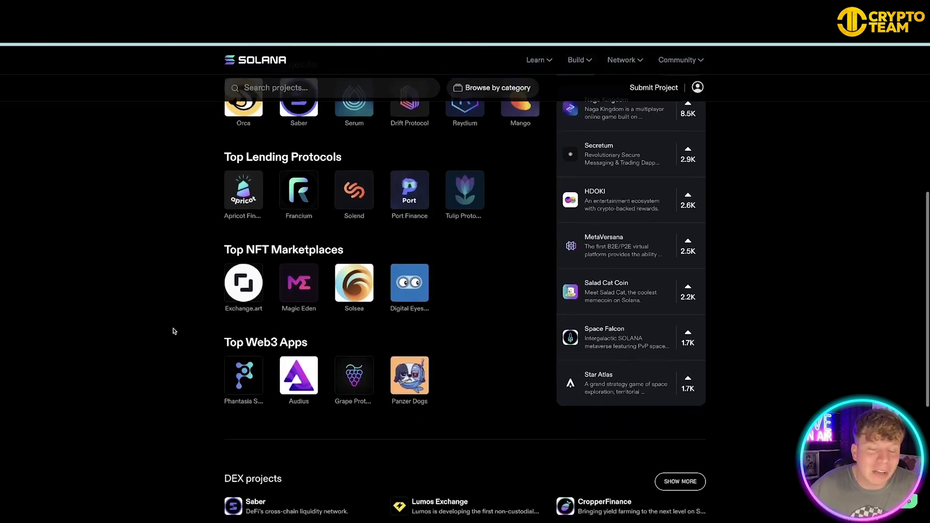
{"action": "scroll", "scroll_direction": "down", "scroll_amount": 3}
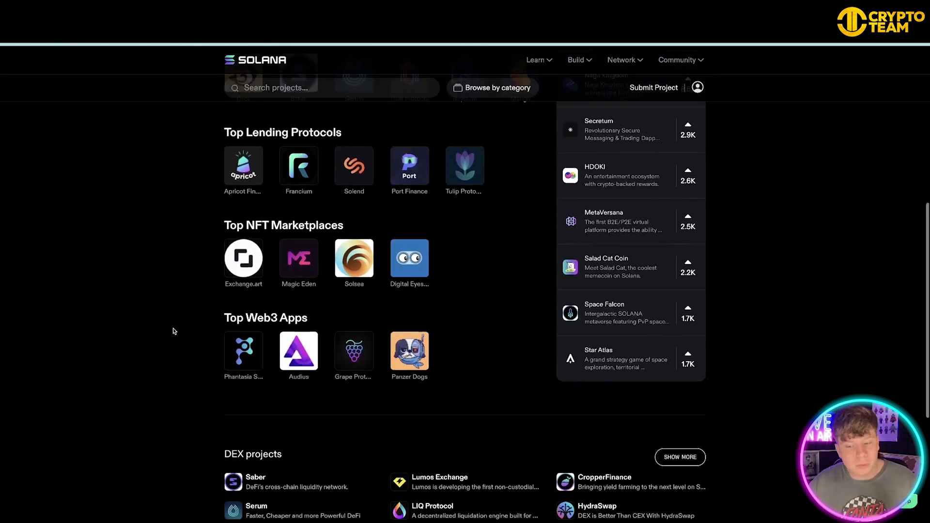
{"action": "scroll", "scroll_direction": "up", "scroll_amount": 3}
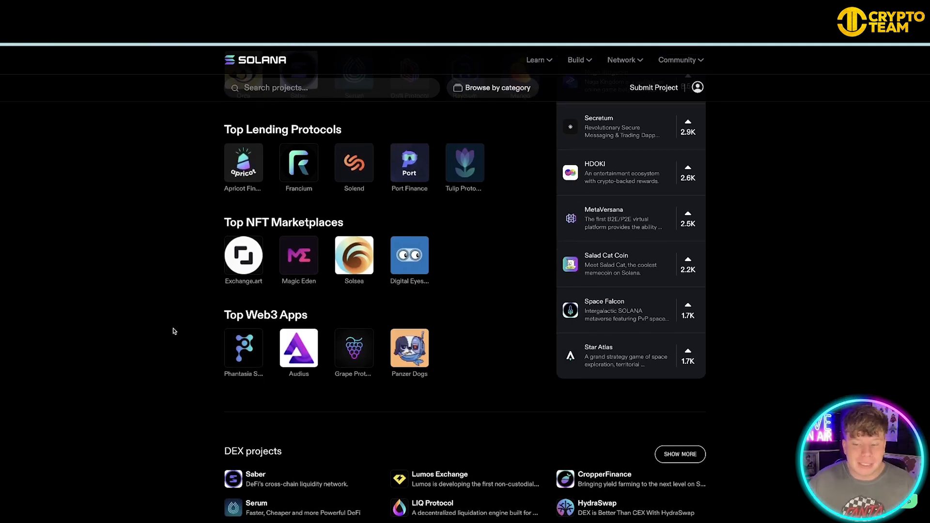
{"action": "scroll", "scroll_direction": "up", "scroll_amount": 3}
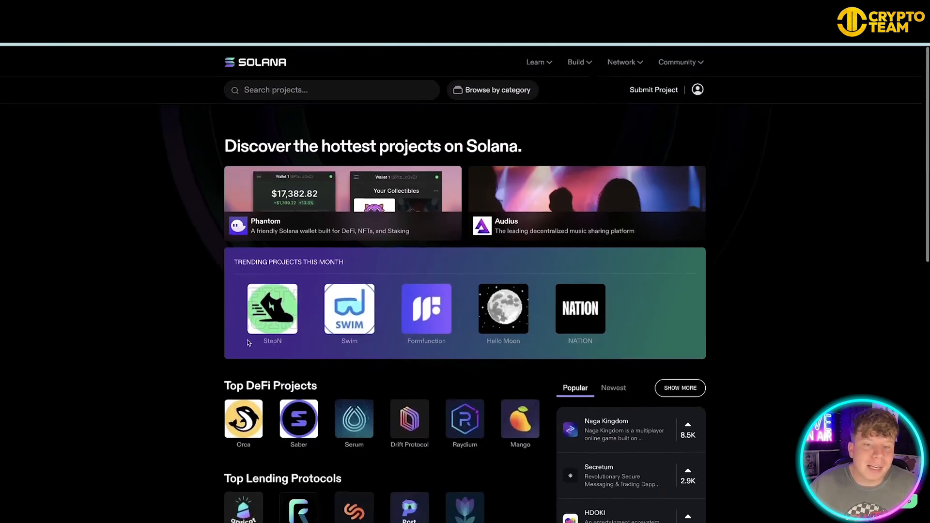